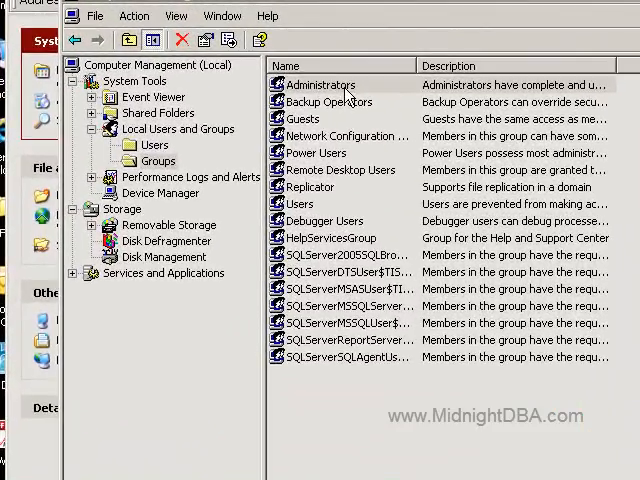
mouse_move(345, 318)
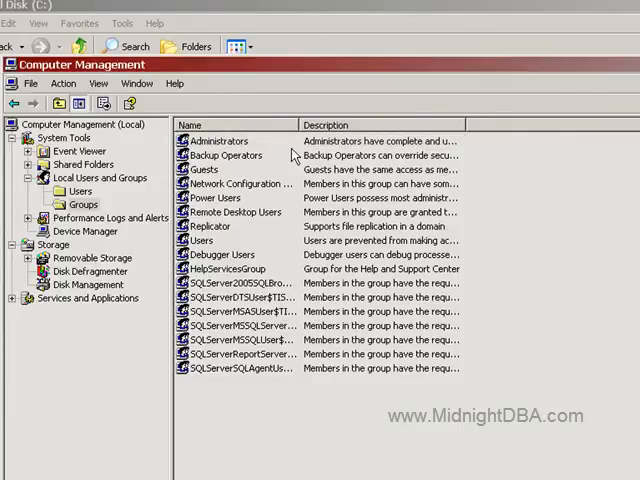
View the Administrators group's members, then list the local user accounts, where PSTest appears.
double_click(217, 140)
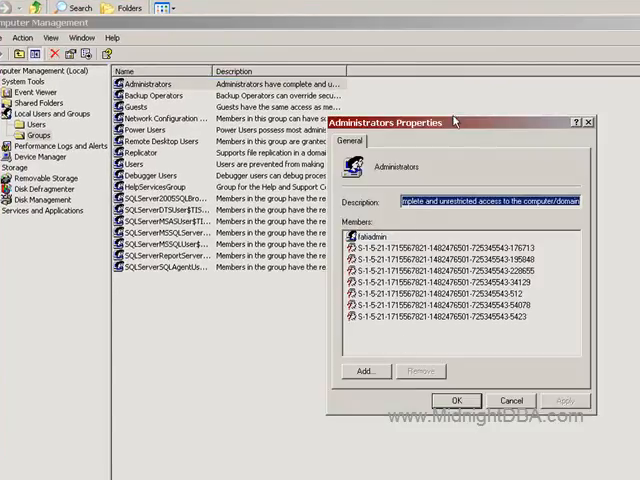
mouse_move(480, 365)
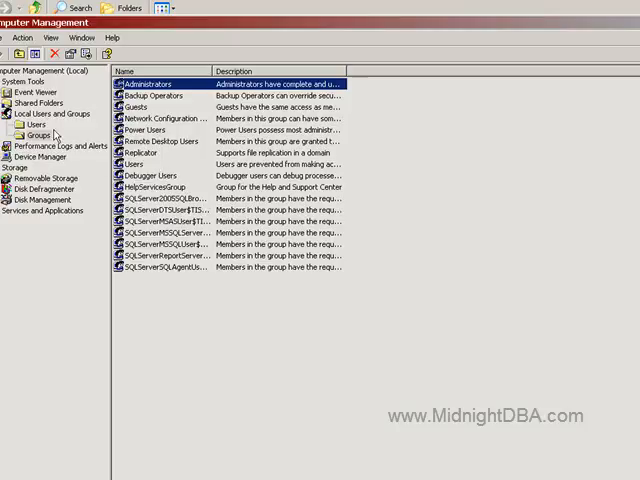
left_click(37, 123)
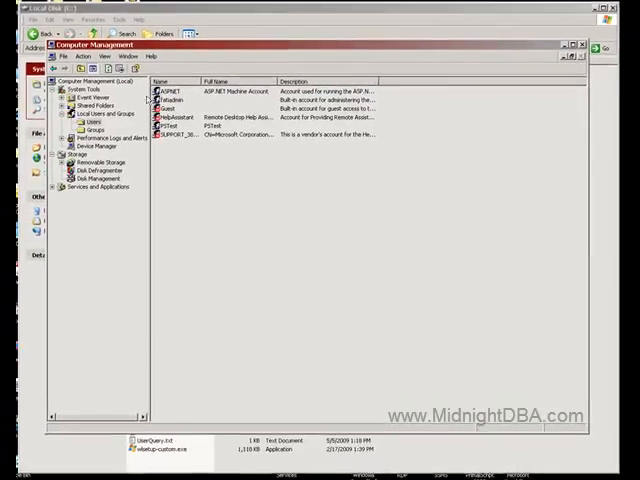
left_click(190, 125)
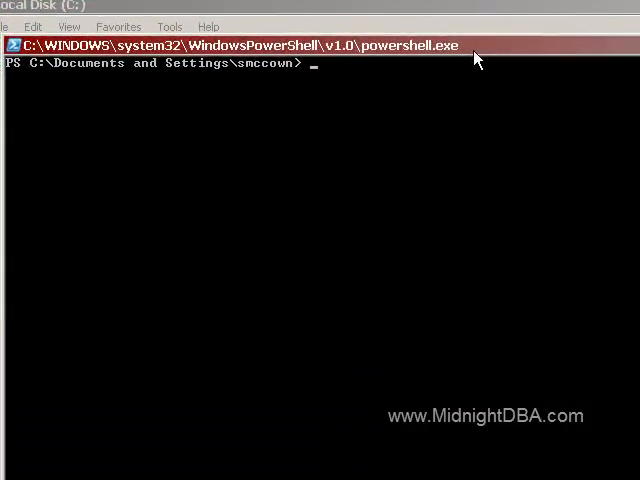
Begin the command $objUser = [ADSI]("WinNT://") in the PowerShell console.
type("$")
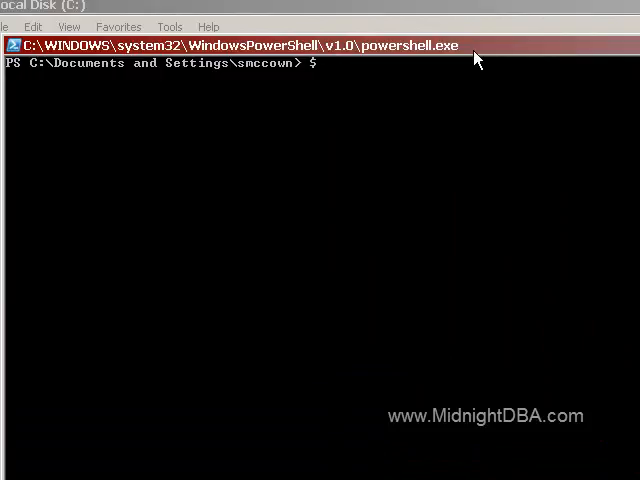
type("$objUser")
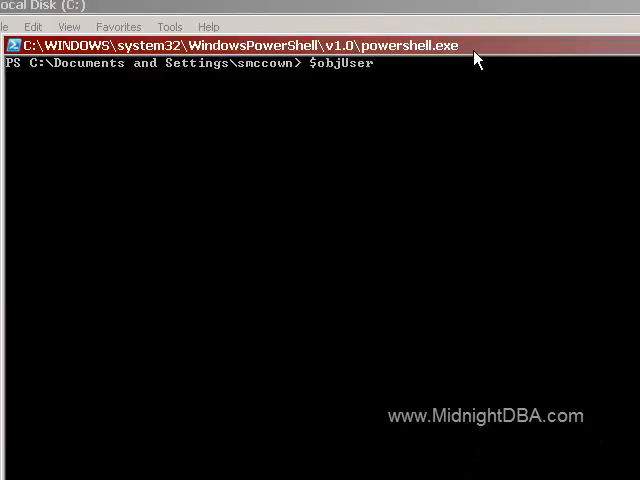
type("=")
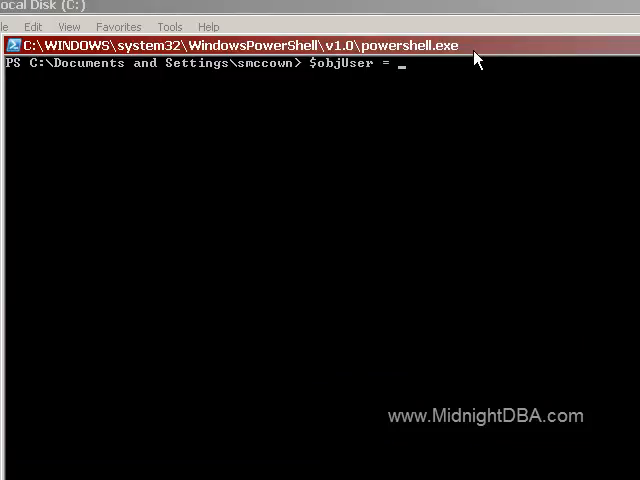
type("[]")
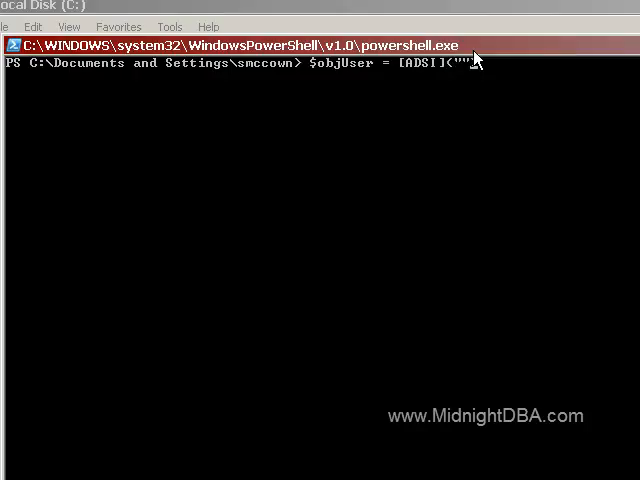
type("WinNT")
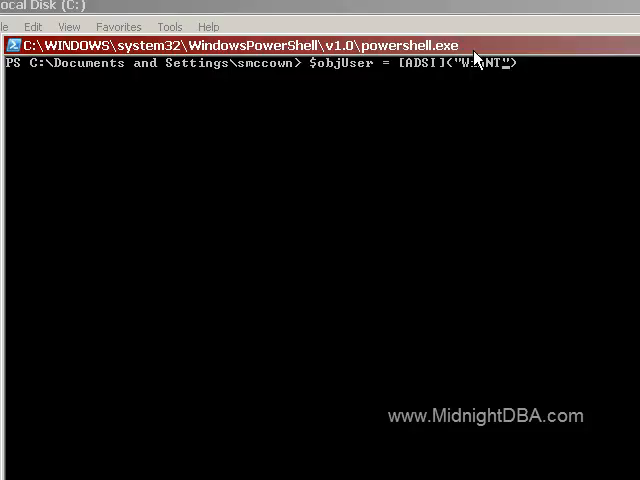
type("://")
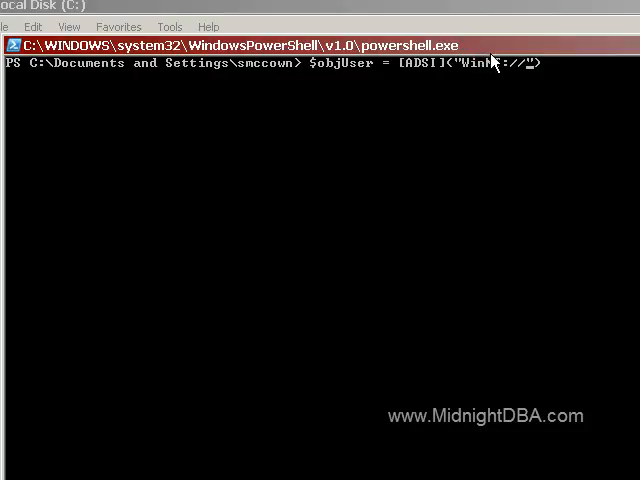
mouse_move(515, 16)
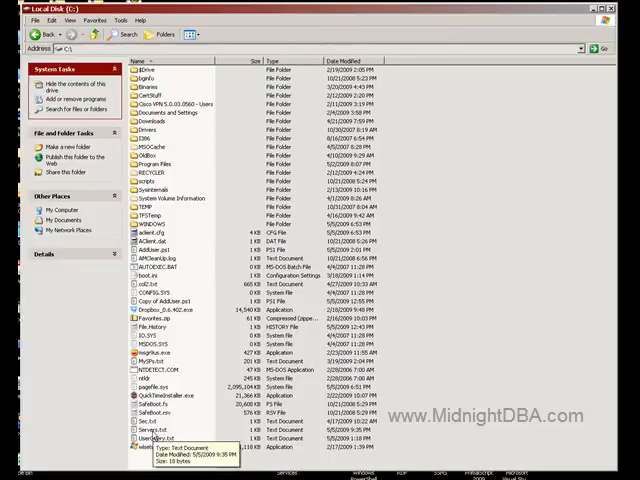
Open the text file near the bottom of the Local Disk (C:) file list.
double_click(162, 464)
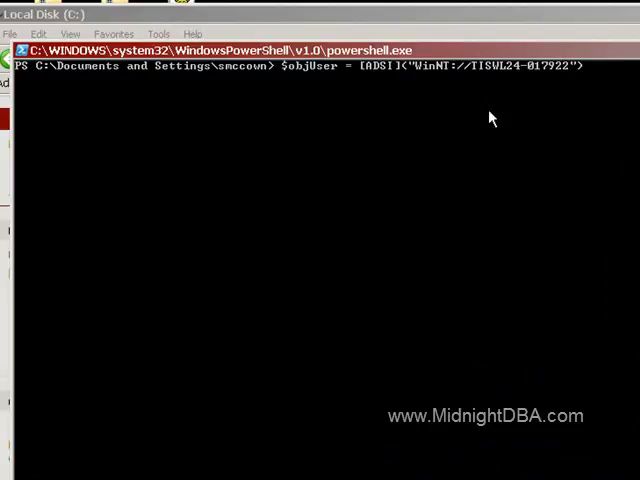
Complete the path as WinNT://TISWL24-017922/PSTest and close the quote.
type("/PS")
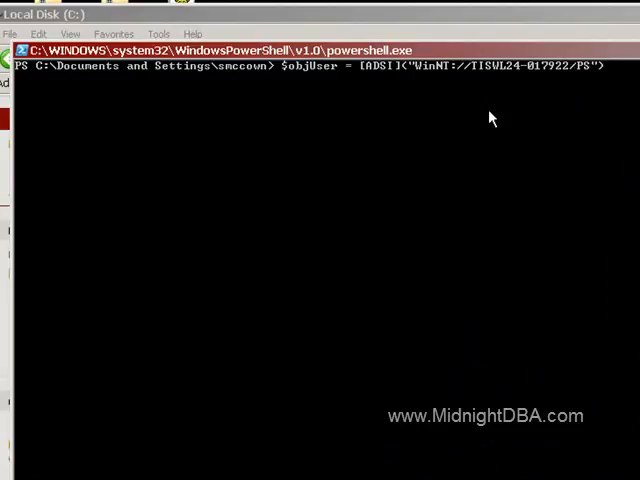
type("Test")
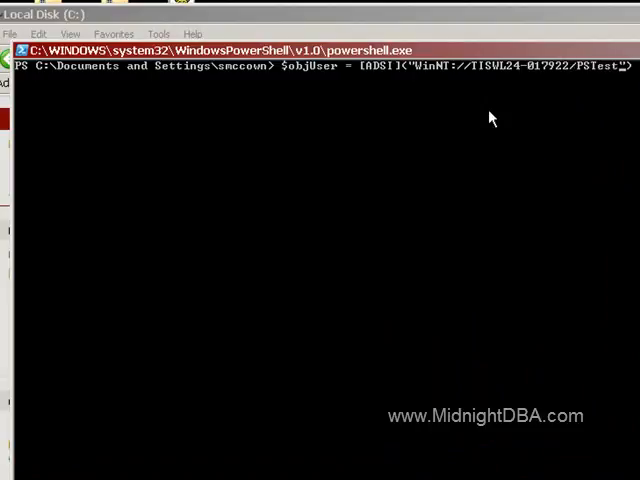
mouse_move(390, 83)
type(")")
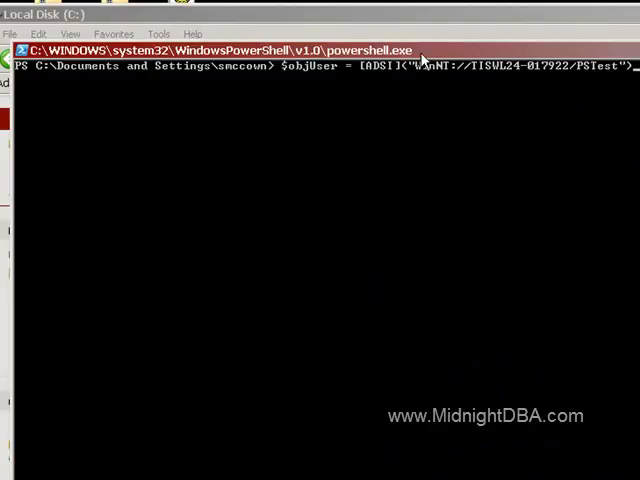
mouse_move(469, 126)
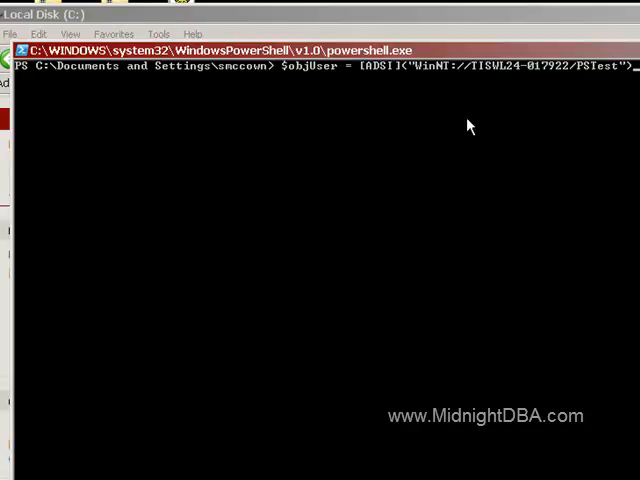
type("\"")
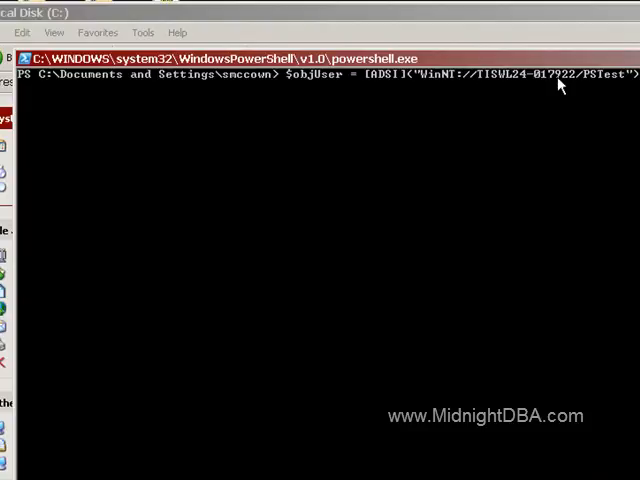
mouse_move(601, 91)
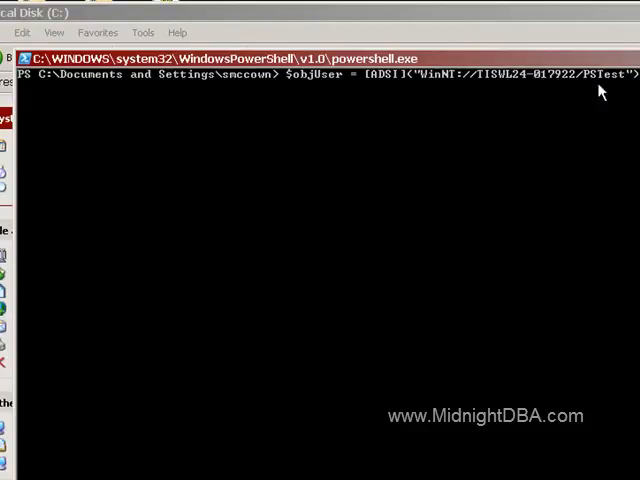
mouse_move(590, 150)
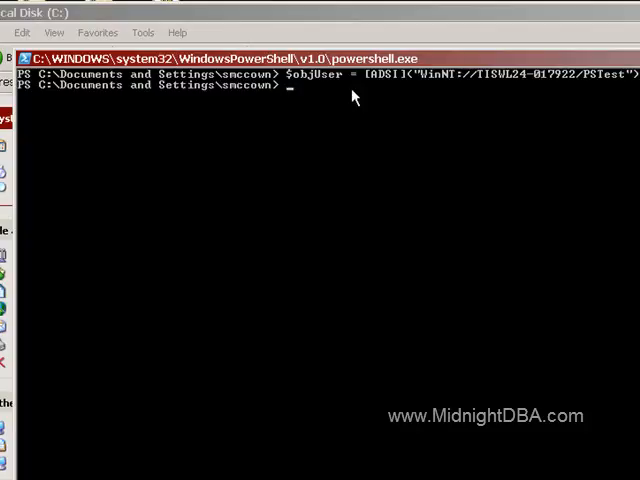
mouse_move(378, 92)
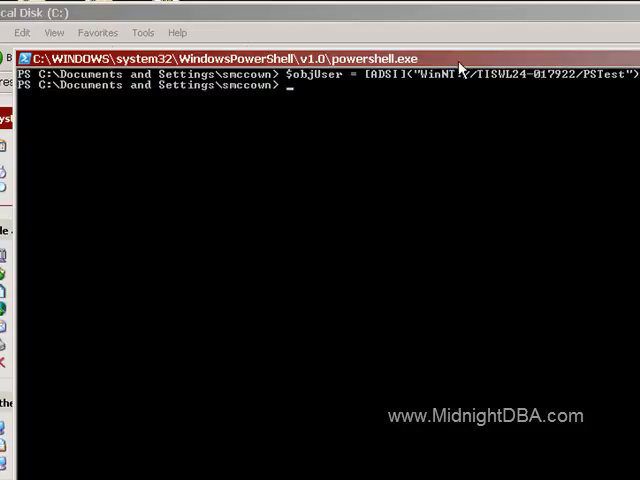
mouse_move(467, 86)
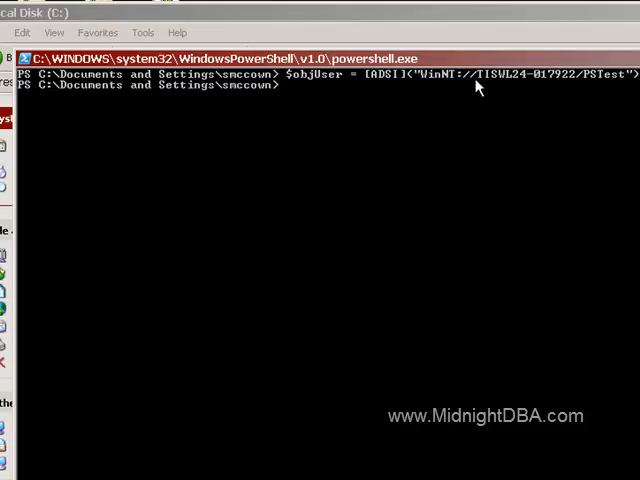
mouse_move(508, 91)
type("$objGroup = [ADSI](\"WinNT://TISWL24-017")
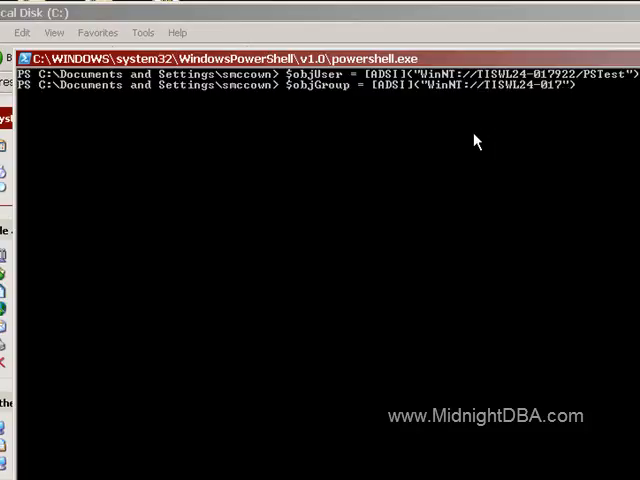
type("922/Administrtors")
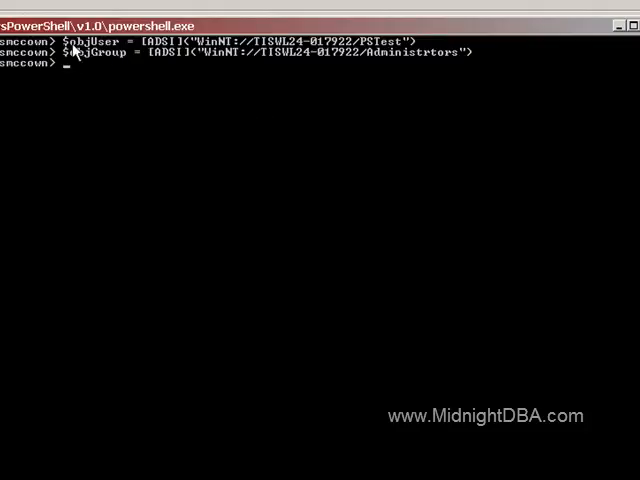
mouse_move(222, 28)
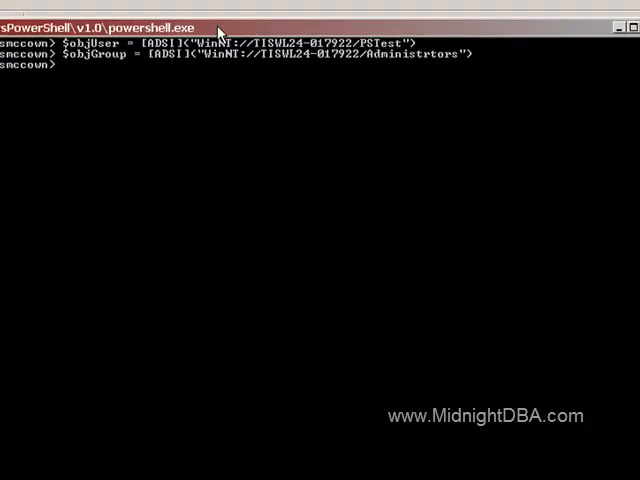
mouse_move(224, 107)
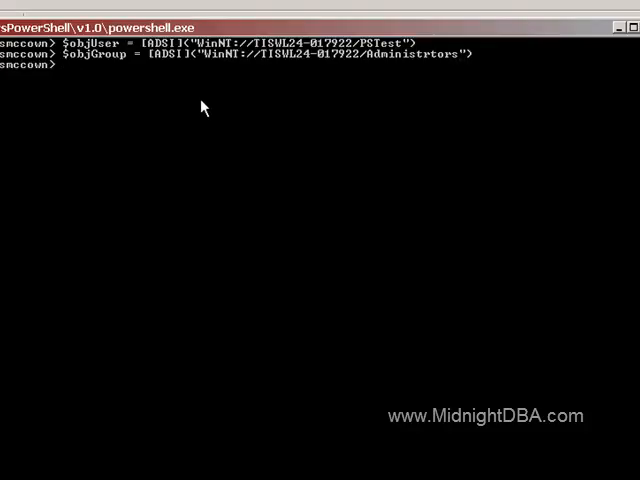
mouse_move(68, 75)
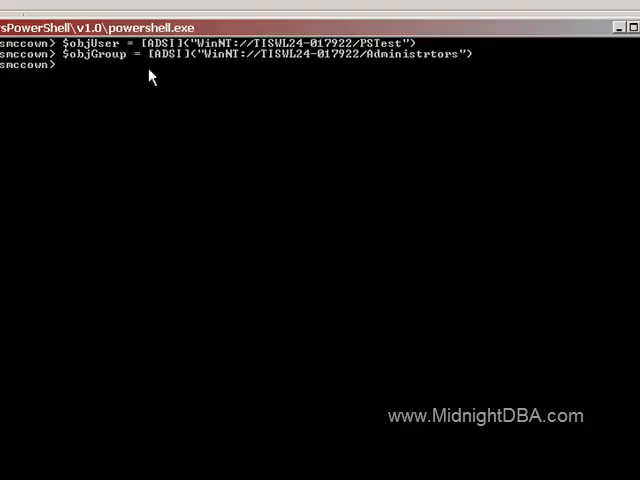
mouse_move(296, 80)
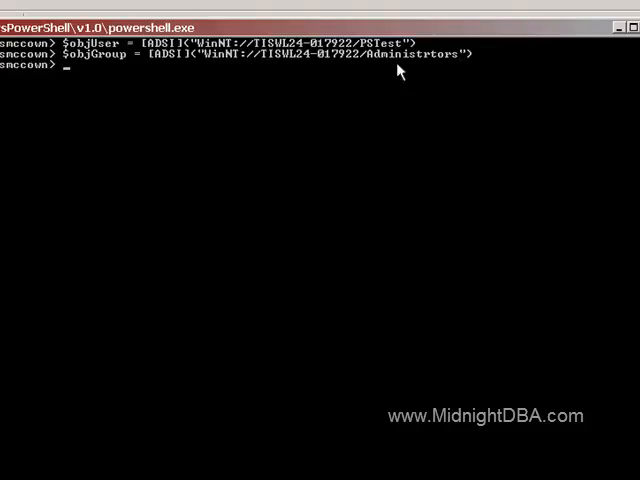
mouse_move(113, 98)
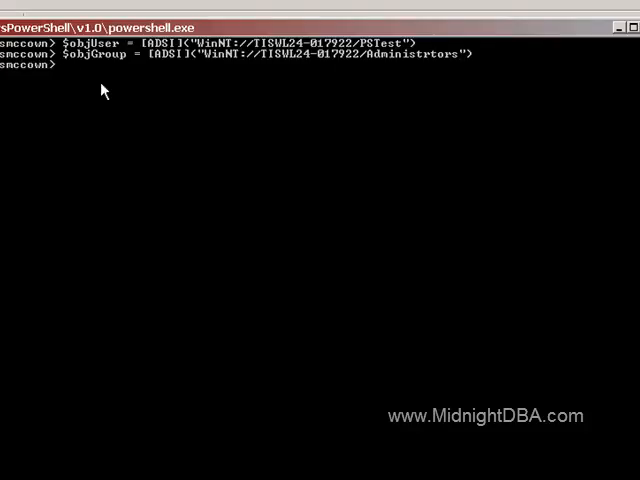
Type $objGroup.PSBase.Invoke("Add", $objUser.PSBase.Path) at the prompt without running it.
type("$")
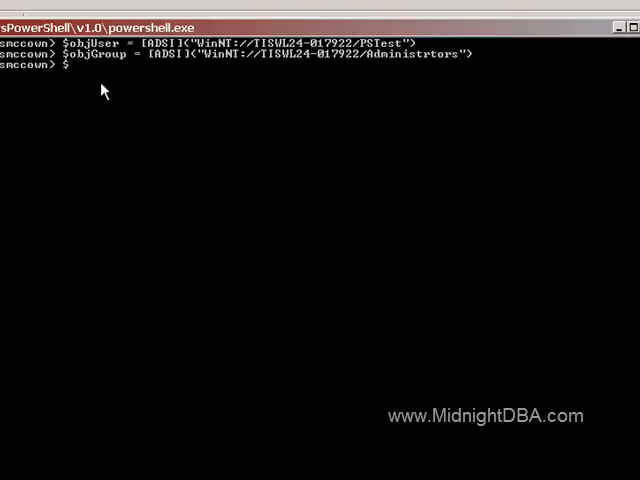
type("$objGroup")
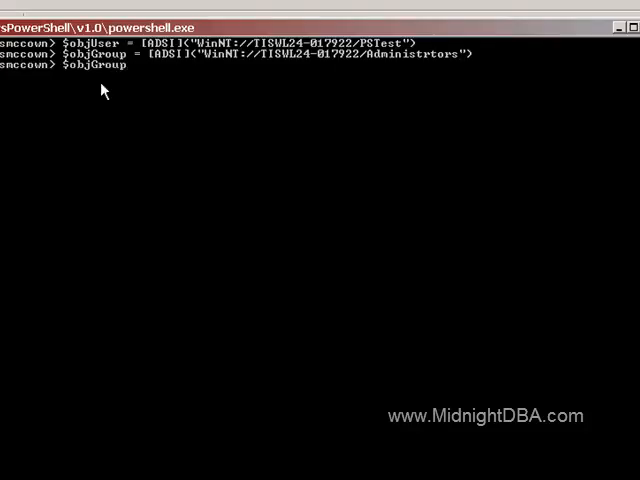
type(".PS")
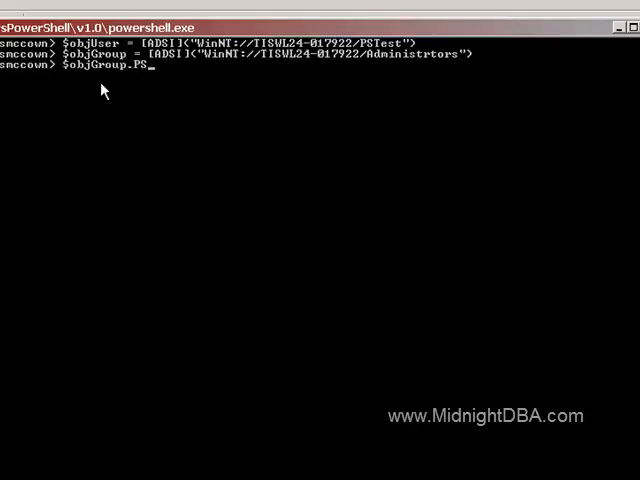
type("Base.Invoke")
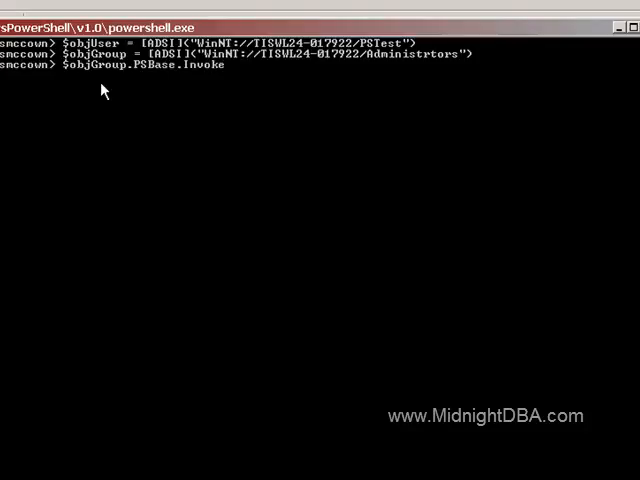
type("(\"\")")
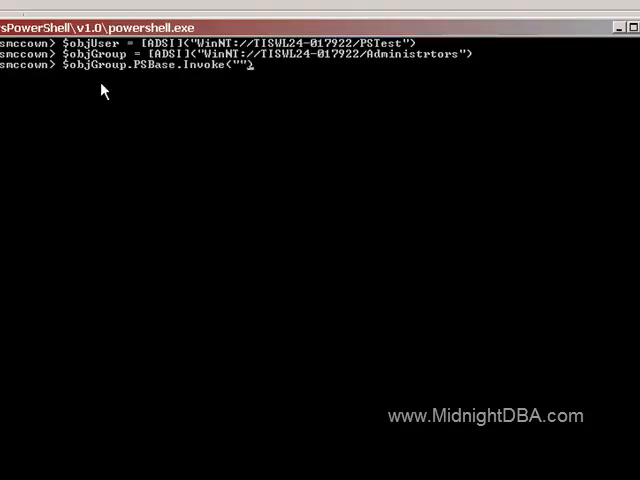
type("A")
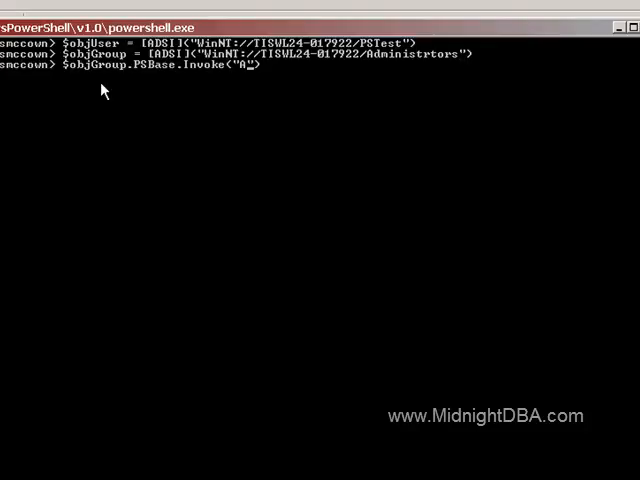
type("dd")
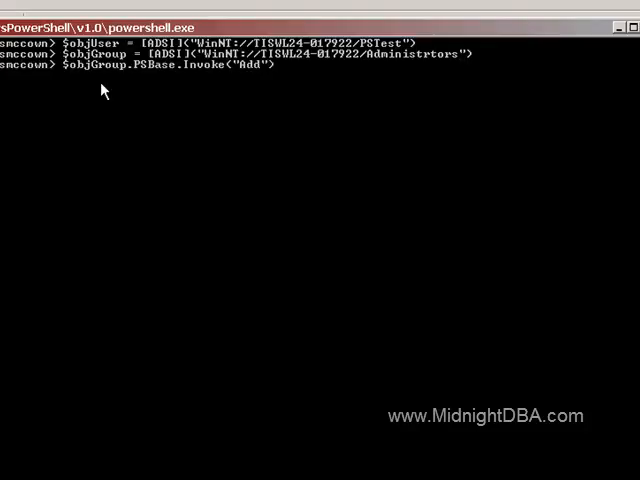
type(",")
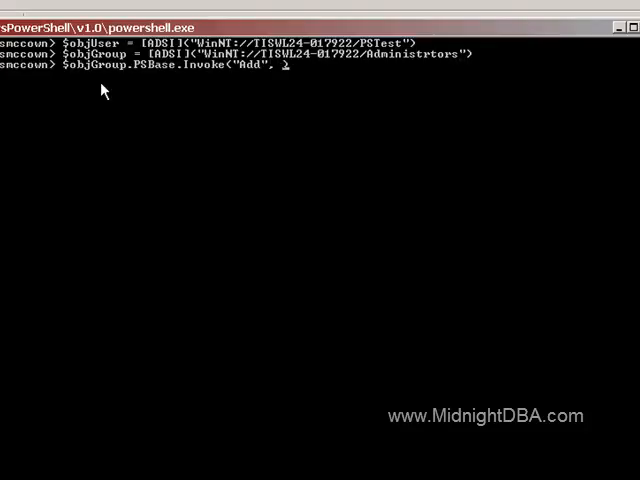
type("$objUse")
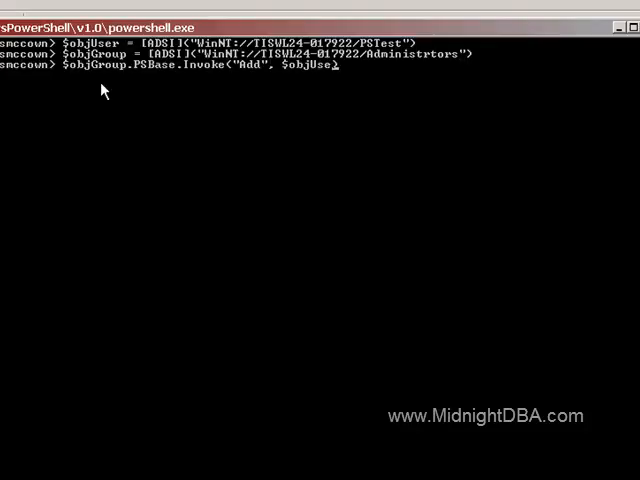
type(".PSBase.")
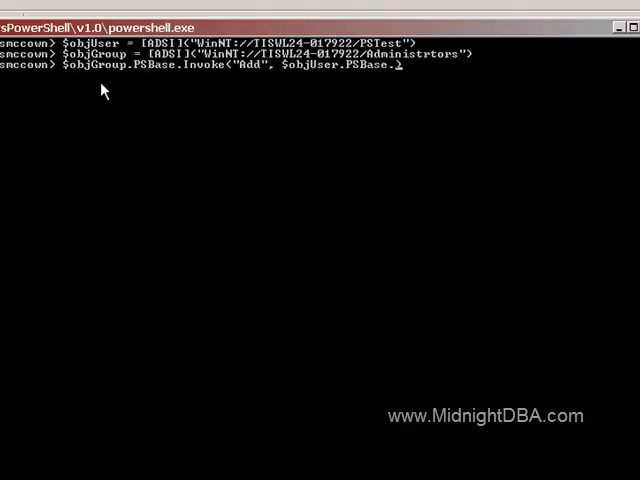
type("Path")
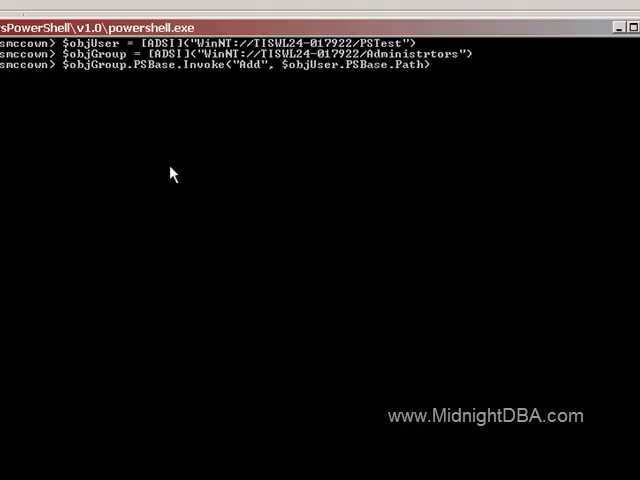
mouse_move(112, 80)
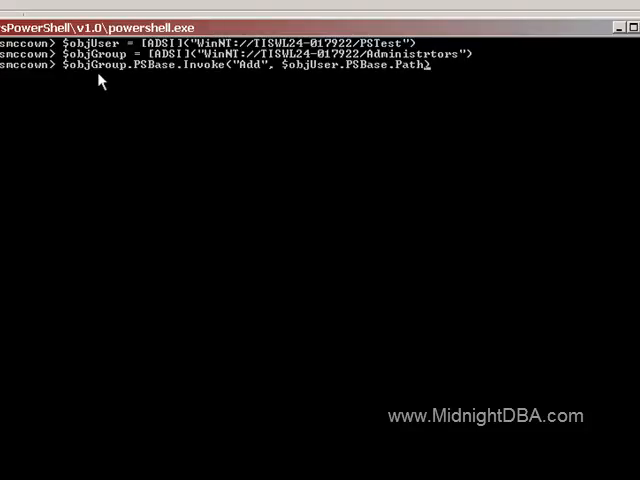
mouse_move(146, 89)
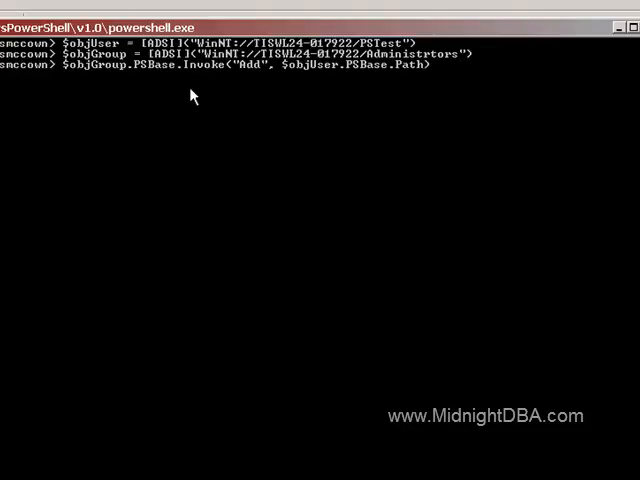
mouse_move(220, 85)
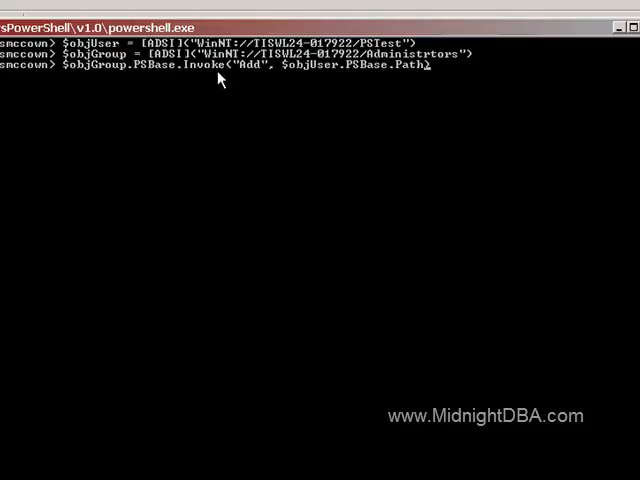
mouse_move(283, 78)
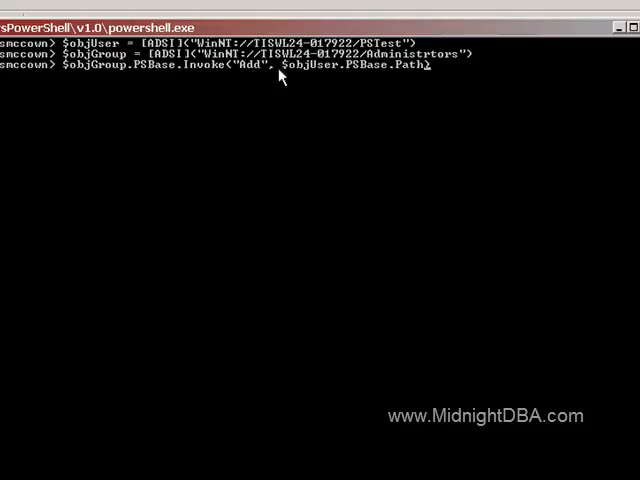
mouse_move(373, 80)
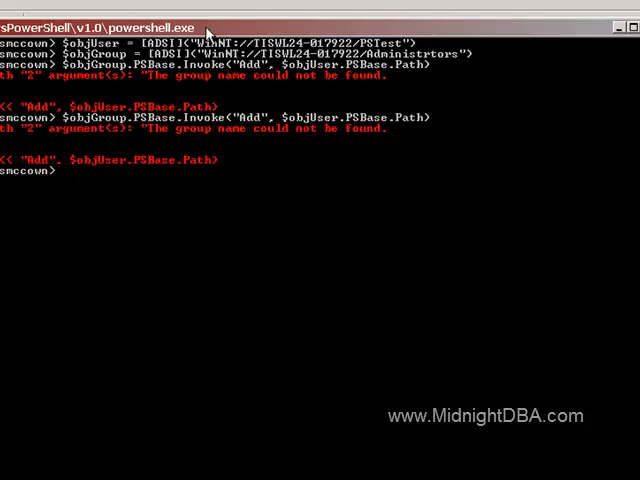
mouse_move(133, 118)
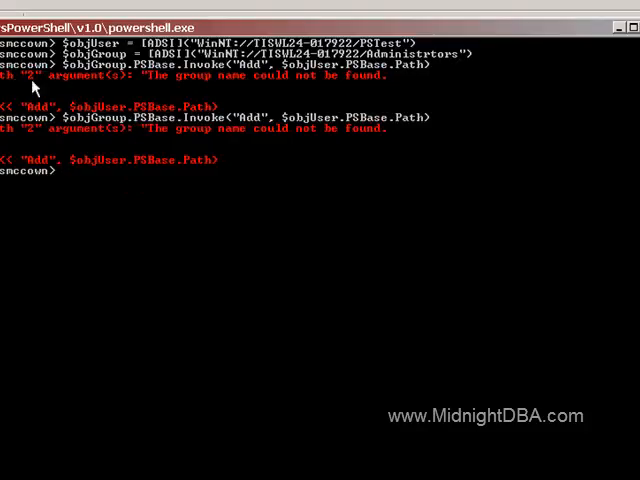
mouse_move(78, 88)
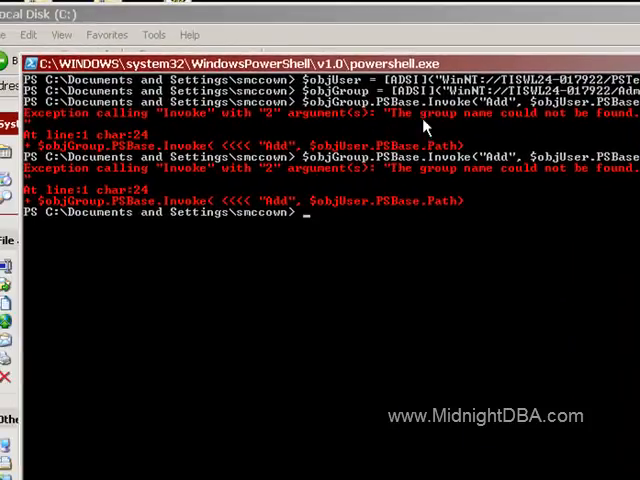
mouse_move(595, 135)
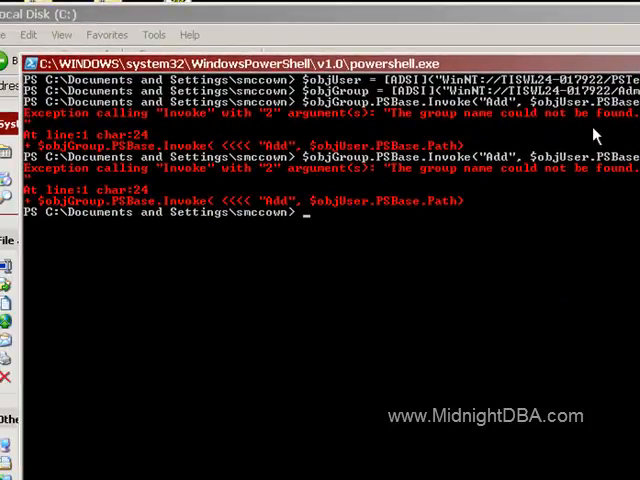
mouse_move(388, 120)
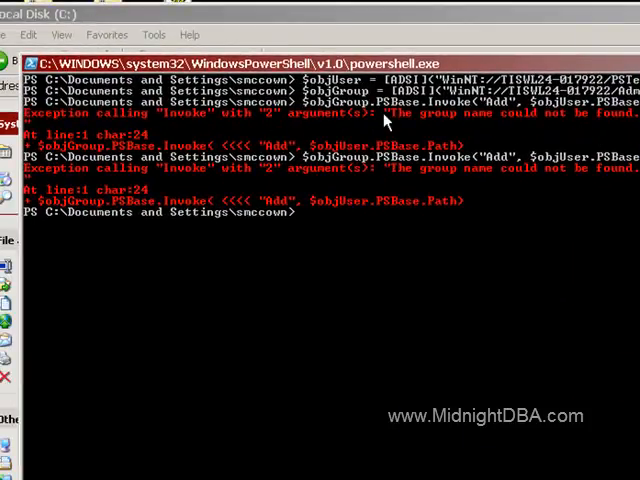
mouse_move(472, 133)
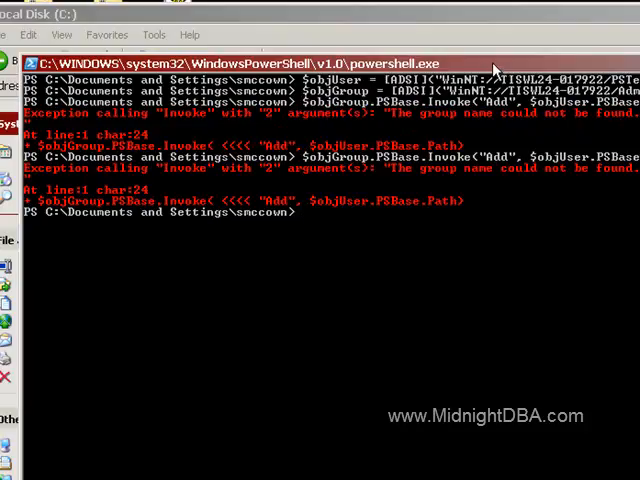
Rerun $objGroup.PSBase.Invoke("Add", $objUser.PSBase.Path) in PowerShell.
type("$objGroup.PSBase.Invoke(\"Add\", $objUser.PSBase.Path)")
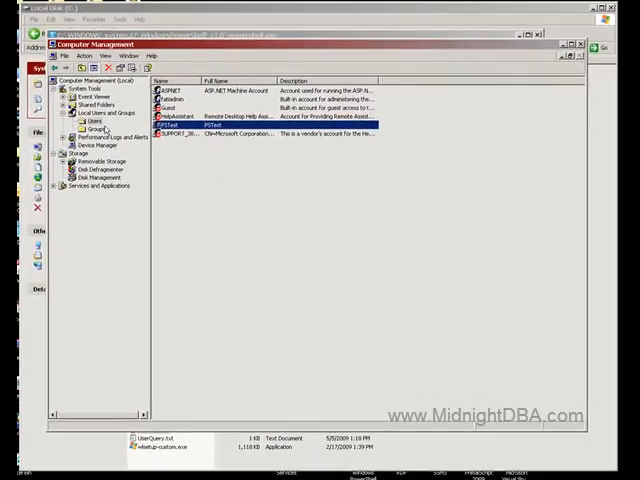
Open the Administrators group's properties and remove PSTest from its members.
left_click(91, 128)
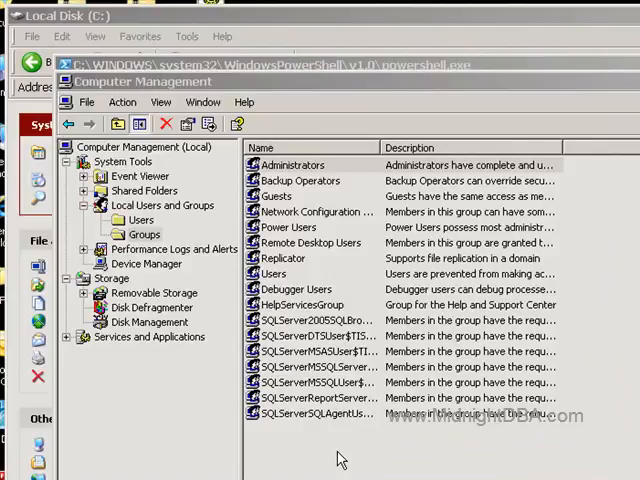
double_click(292, 165)
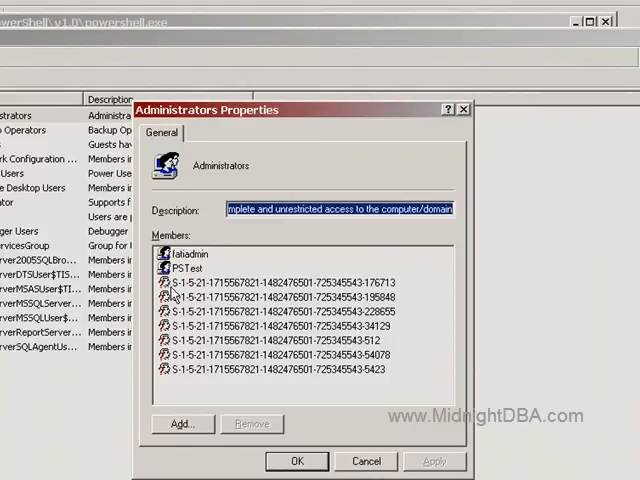
left_click(187, 267)
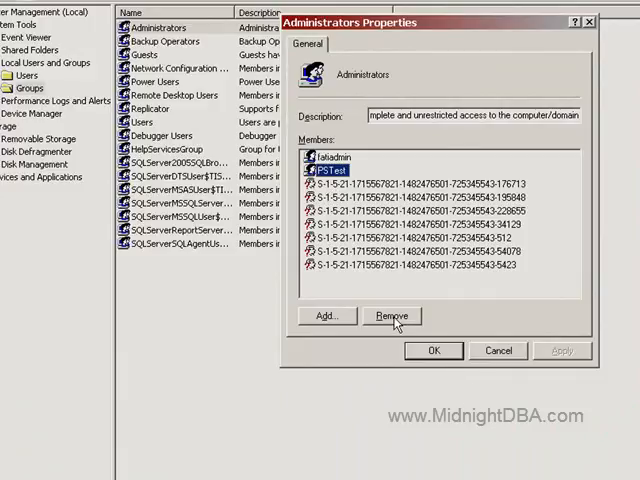
left_click(434, 350)
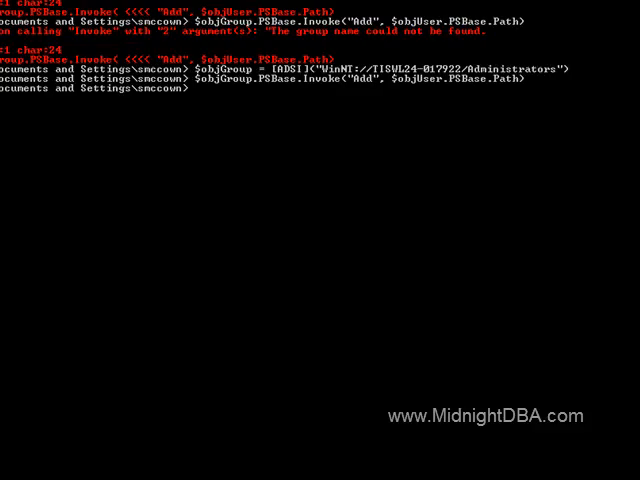
Enter $objGroup = [ADSI]("WinNT://TISWL24-017922/Administrtors") at the PowerShell prompt.
type("$objGroup = [ADSI](\"WinNT://TISWL24-017922/Administrtors\")")
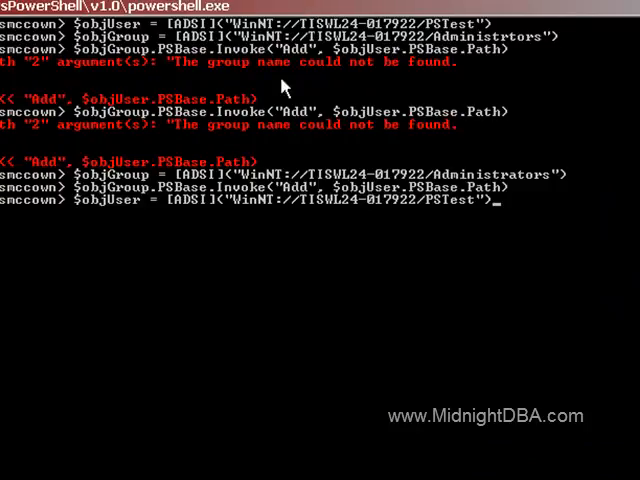
mouse_move(82, 220)
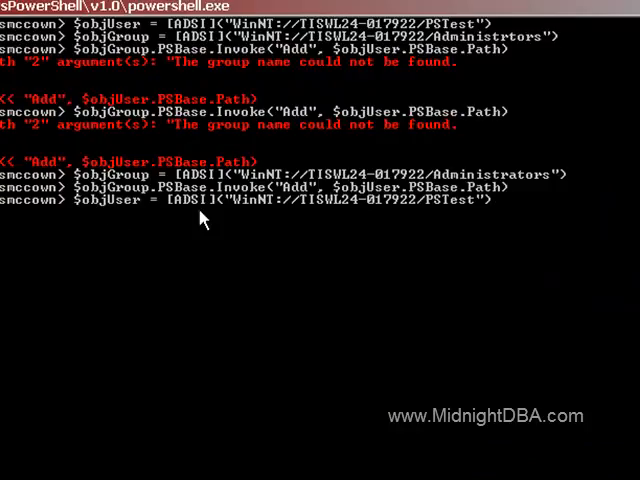
mouse_move(290, 222)
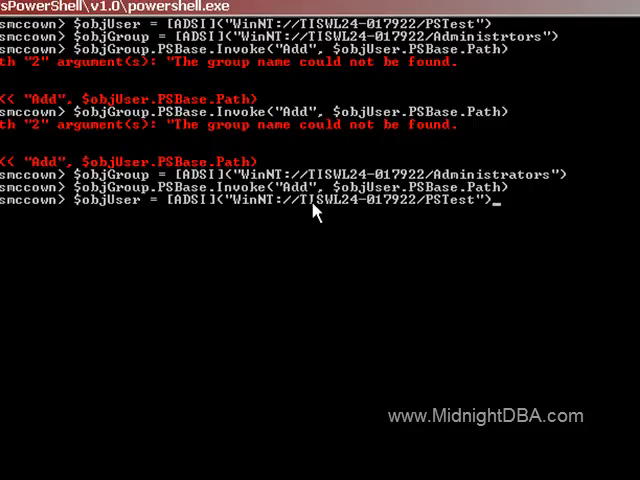
mouse_move(362, 220)
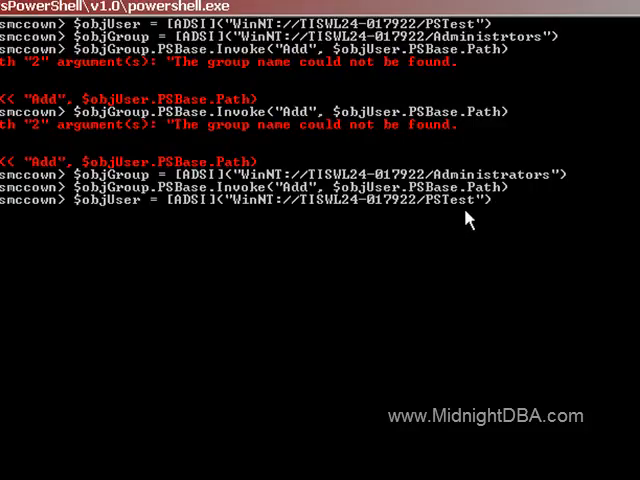
mouse_move(395, 210)
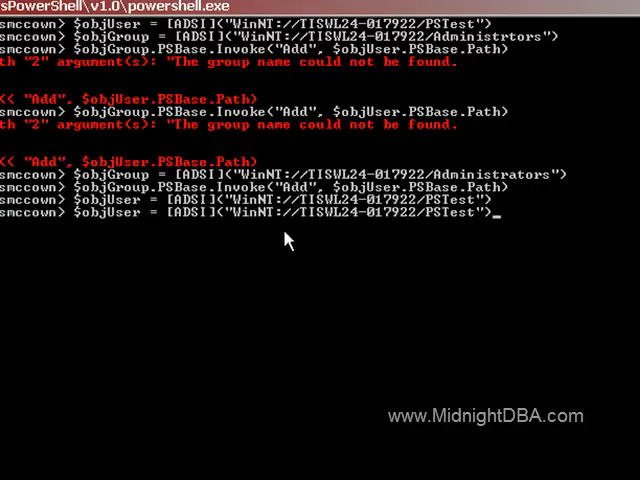
Clear the PowerShell console with cls.
type("cls")
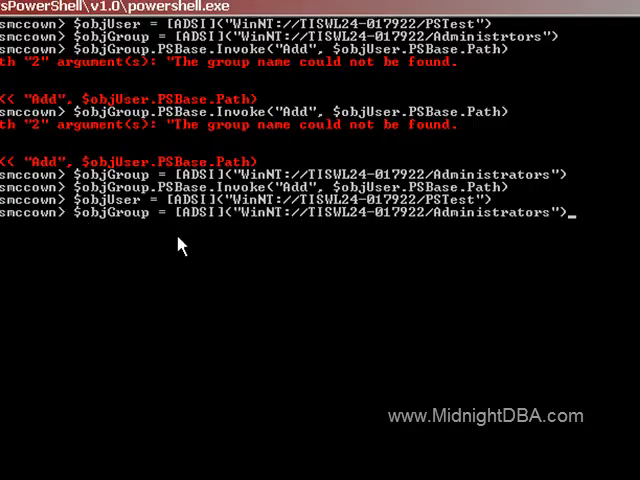
mouse_move(212, 232)
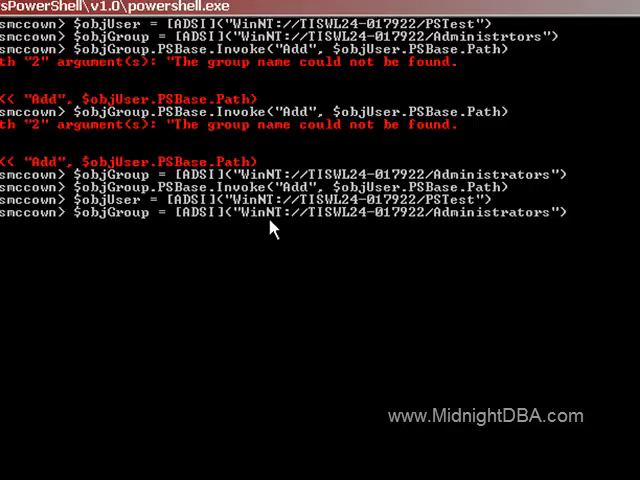
mouse_move(313, 232)
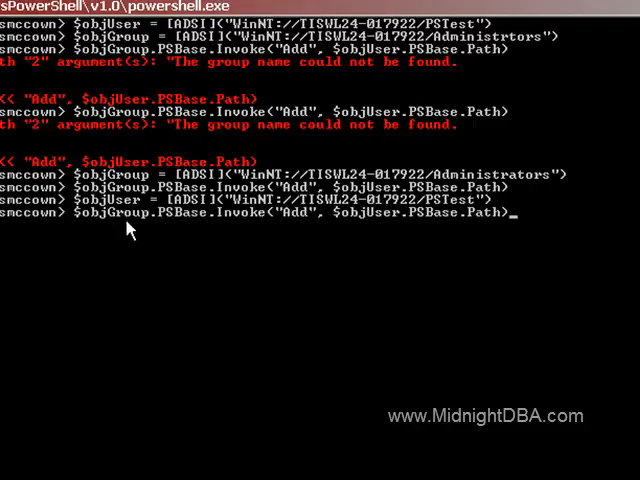
mouse_move(422, 168)
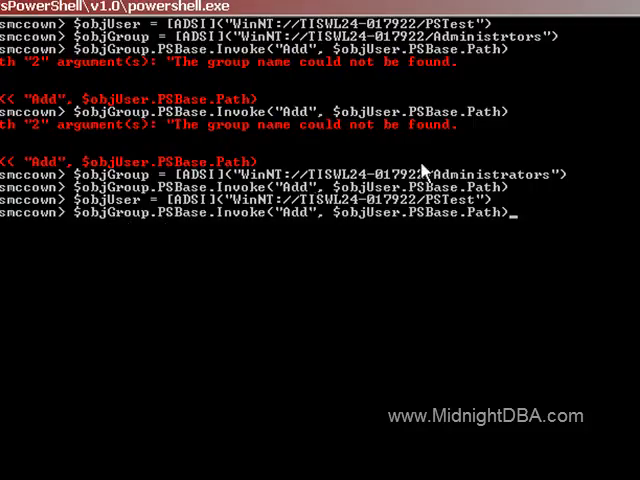
mouse_move(430, 176)
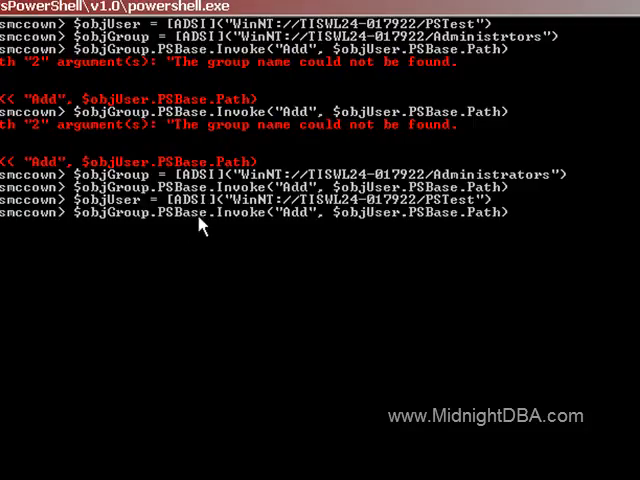
mouse_move(256, 230)
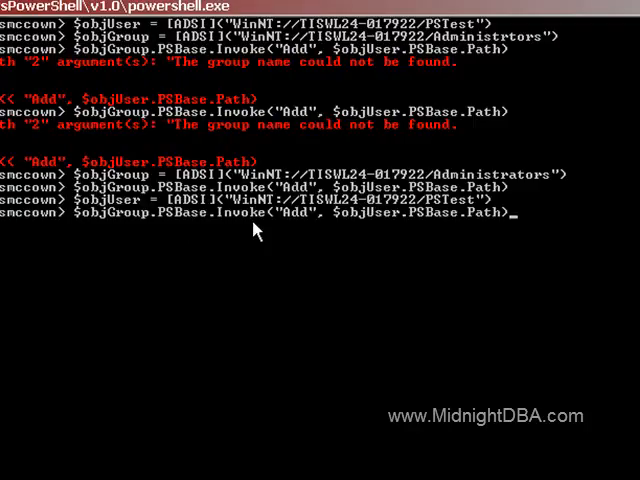
mouse_move(290, 228)
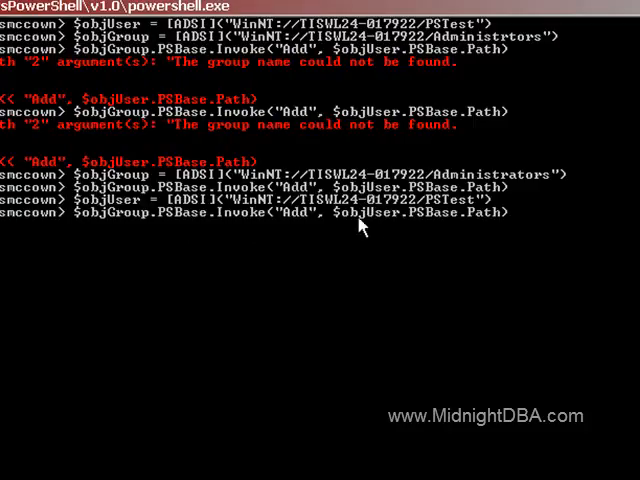
mouse_move(402, 228)
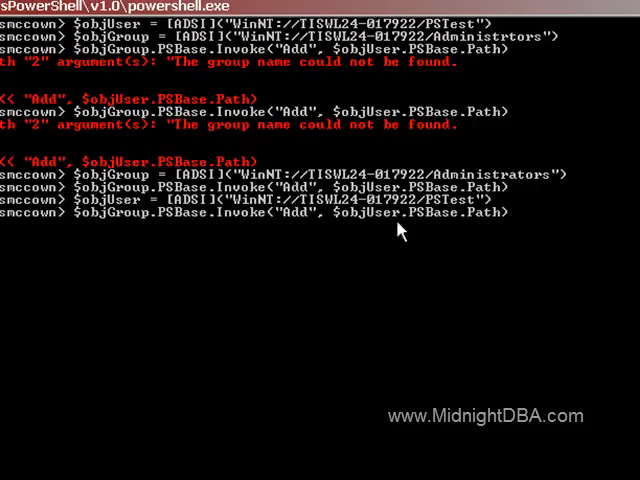
mouse_move(420, 12)
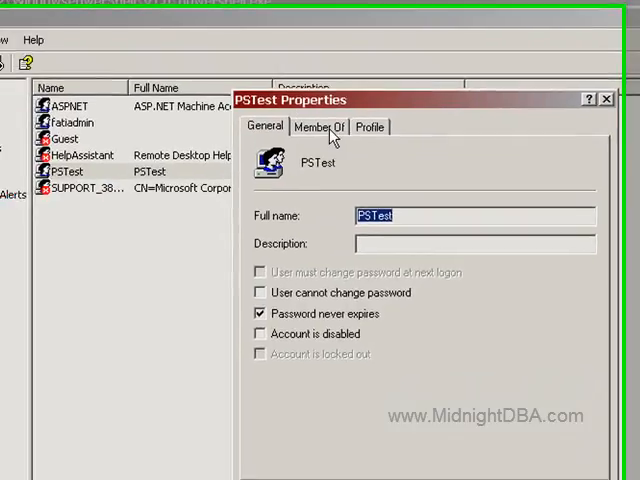
On PSTest's Member Of tab, remove Administrators and apply the change.
left_click(319, 126)
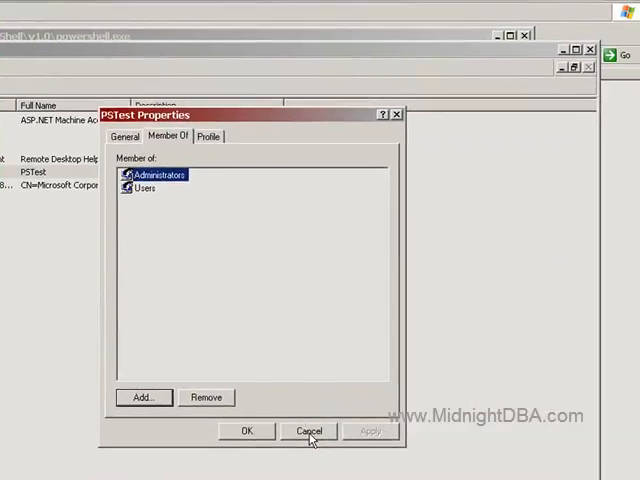
left_click(206, 397)
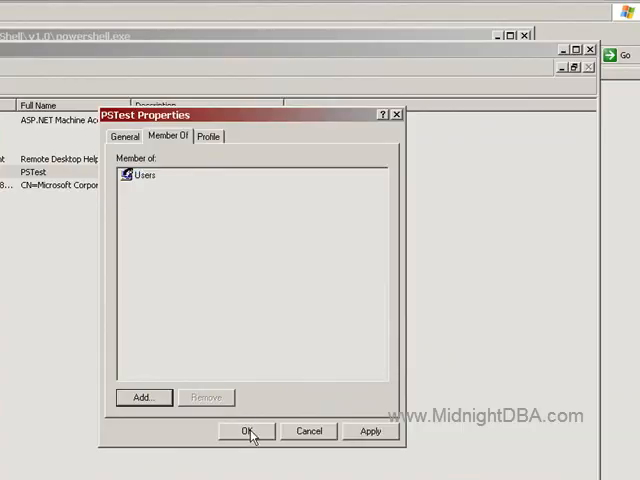
left_click(248, 431)
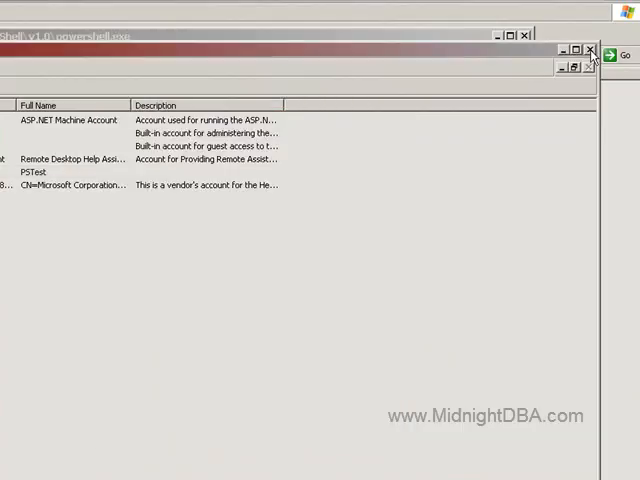